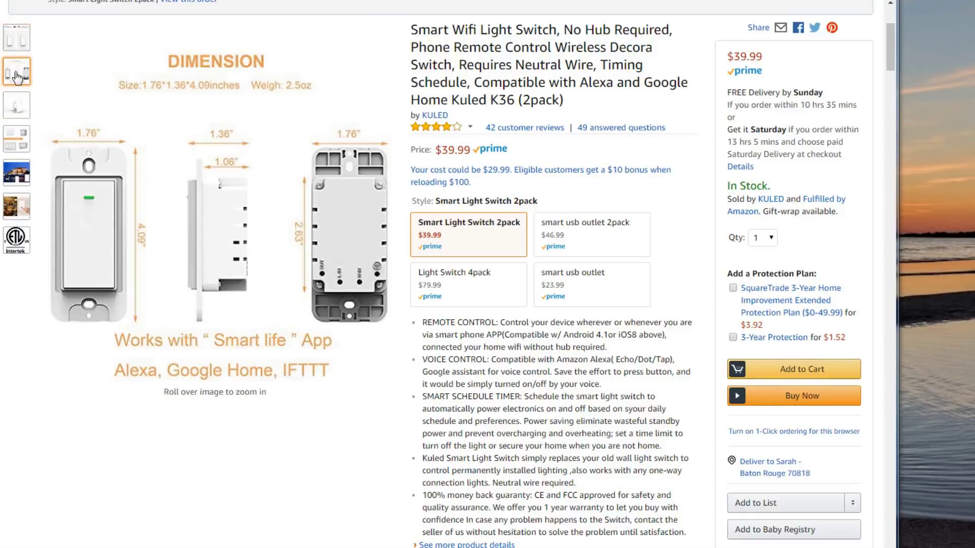
- View the Kuled K36 switch's dimensions photo among the Amazon listing images
left_click(16, 240)
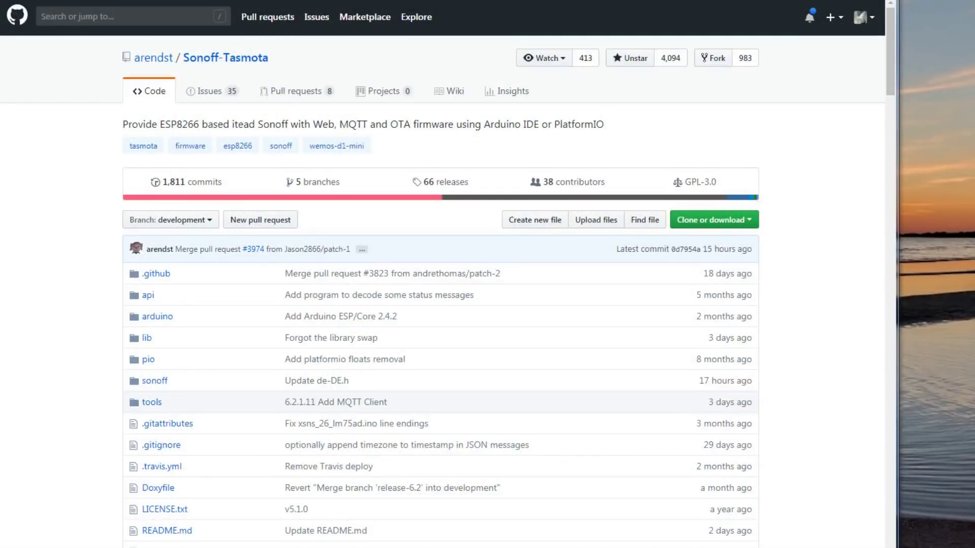
mouse_move(464, 186)
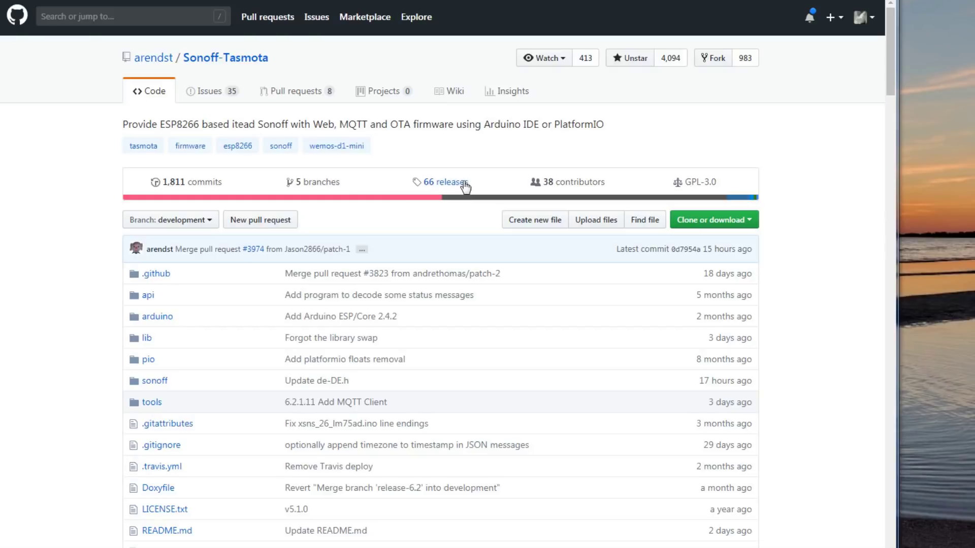
- Open the Sonoff-Tasmota releases and scroll the v6.2.1 assets down to sonoff.bin
left_click(441, 182)
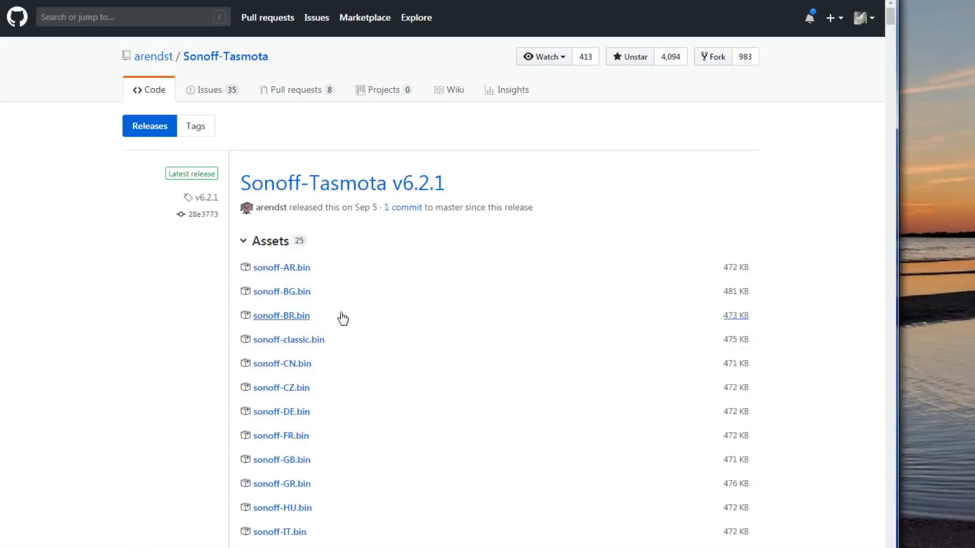
scroll("down", 3)
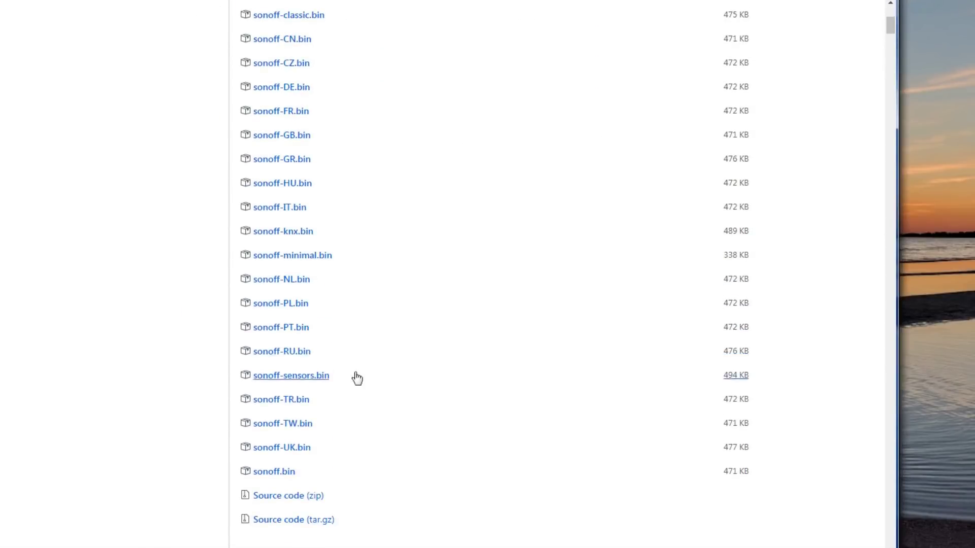
mouse_move(278, 487)
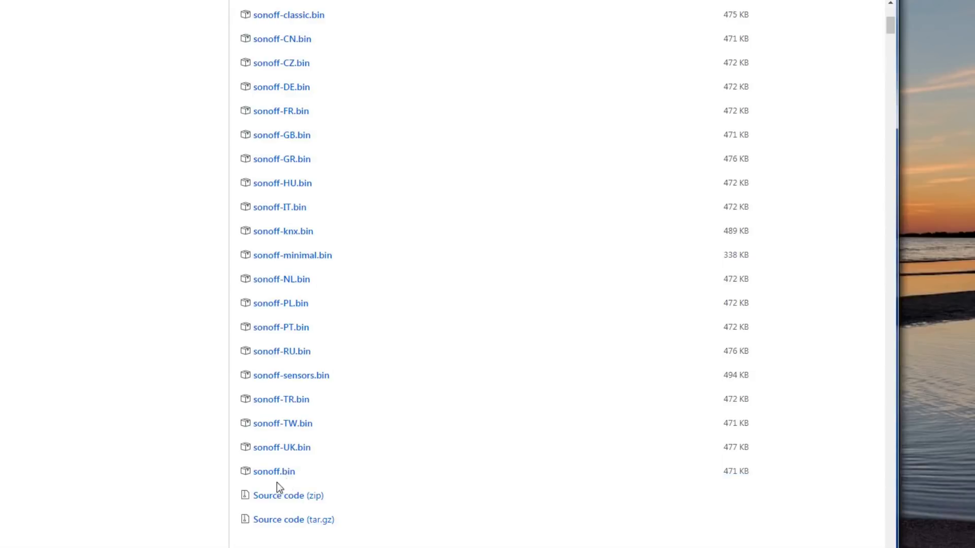
mouse_move(274, 471)
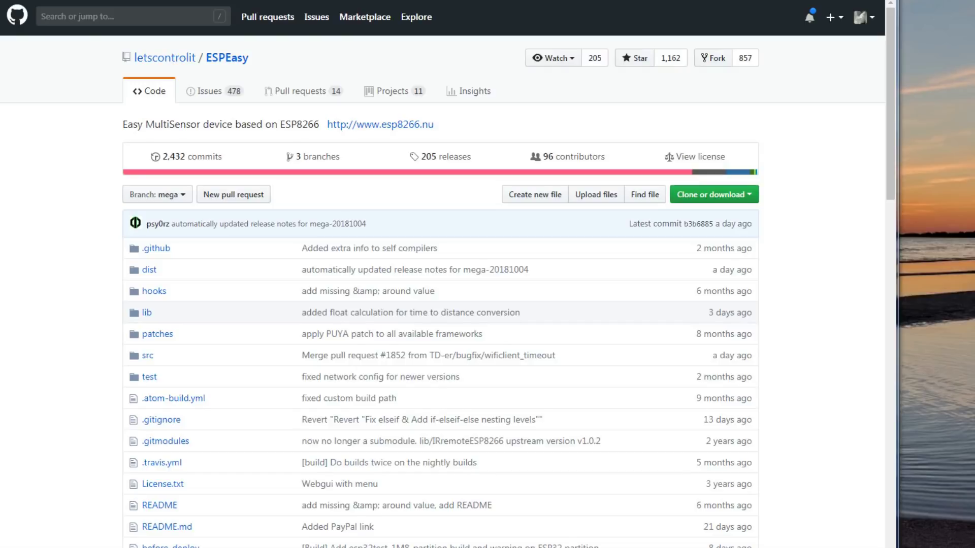
- Open the ESPEasy releases to reach the mega-20181004 release and its zip
left_click(446, 156)
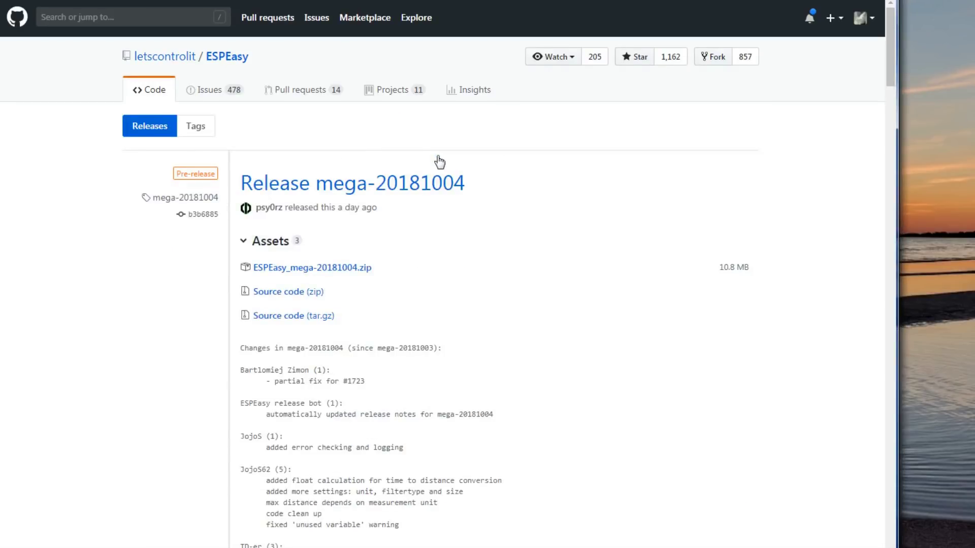
mouse_move(481, 227)
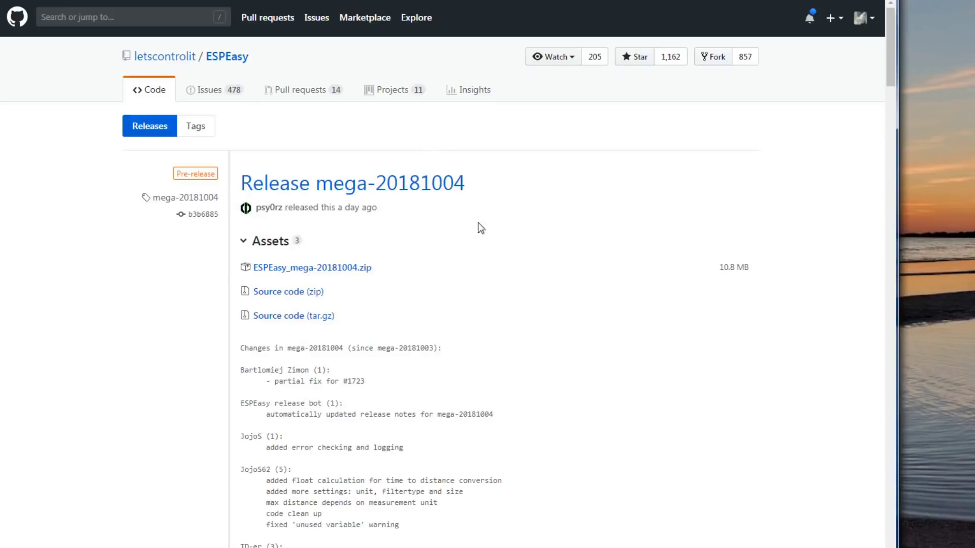
mouse_move(322, 272)
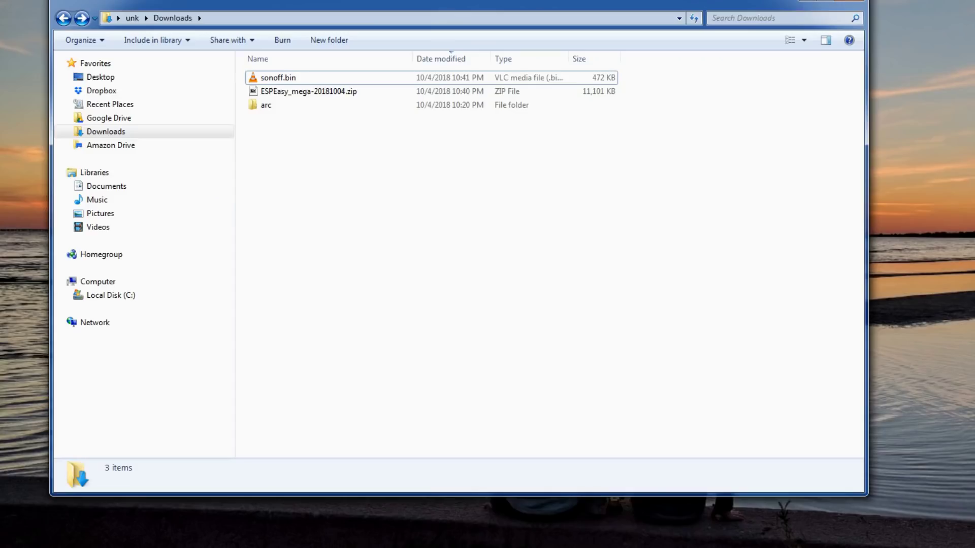
- Extract ESPEasy_mega-20181004.zip, copy sonoff.bin, and enter the extracted folder
left_click(308, 91)
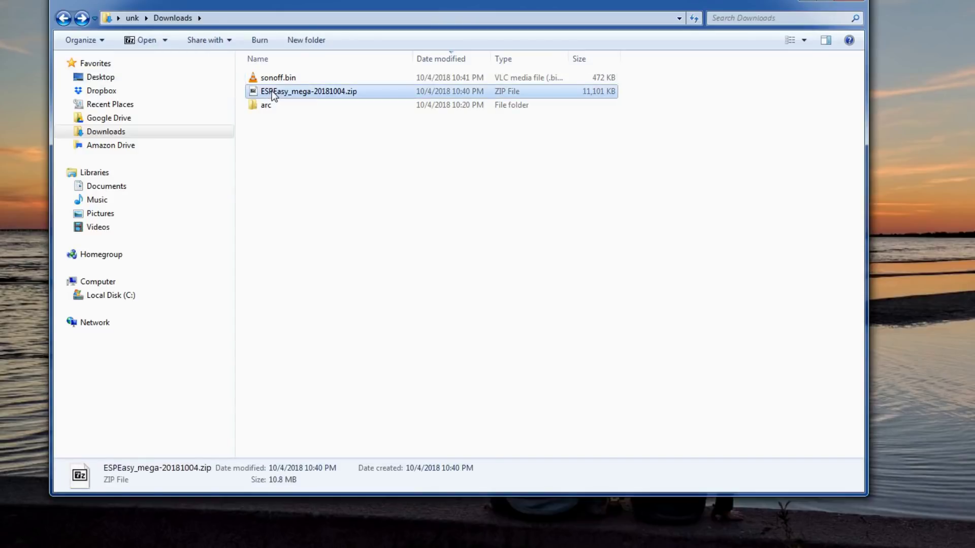
right_click(308, 90)
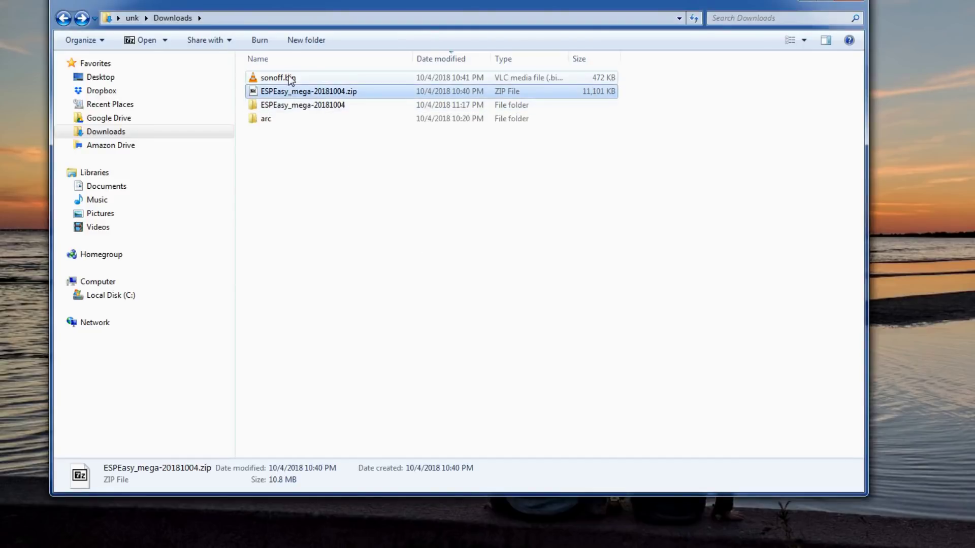
left_click(278, 77)
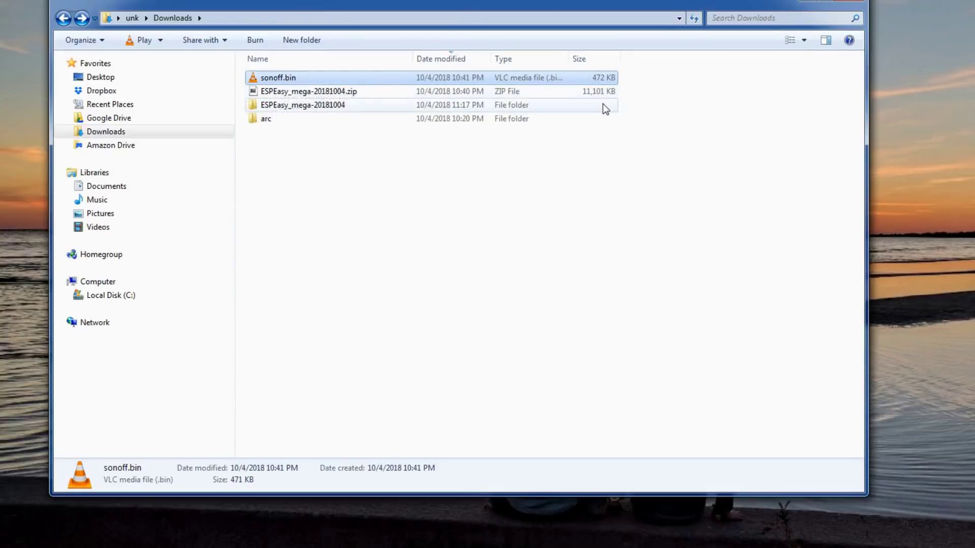
right_click(277, 77)
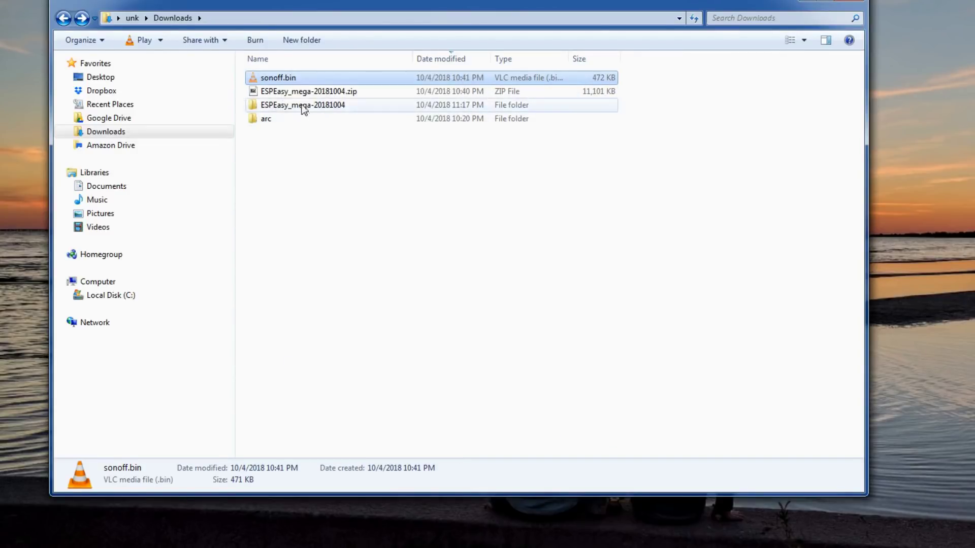
double_click(302, 104)
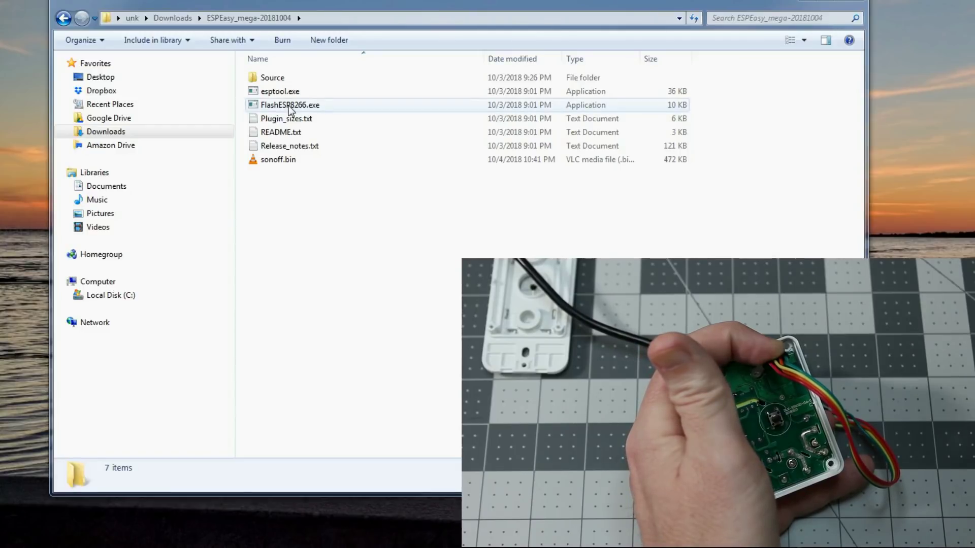
- Launch FlashESP8266.exe from the ESPEasy_mega-20181004 folder
left_click(290, 104)
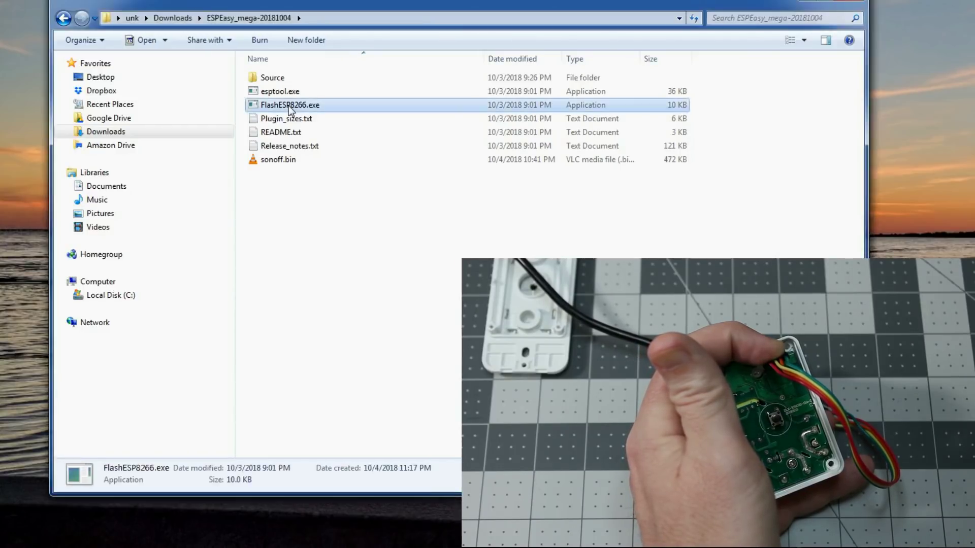
double_click(290, 105)
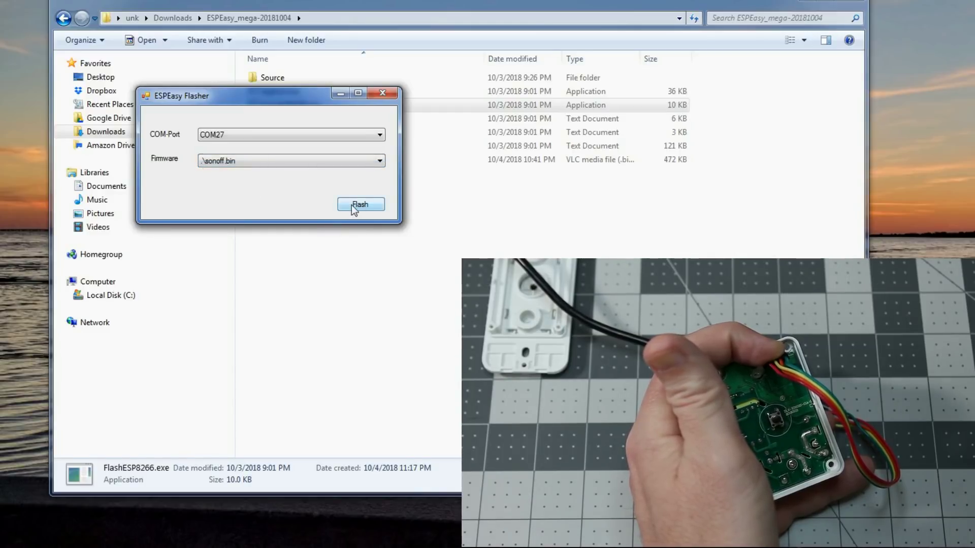
- Flash the sonoff.bin firmware to the switch on COM27
left_click(360, 205)
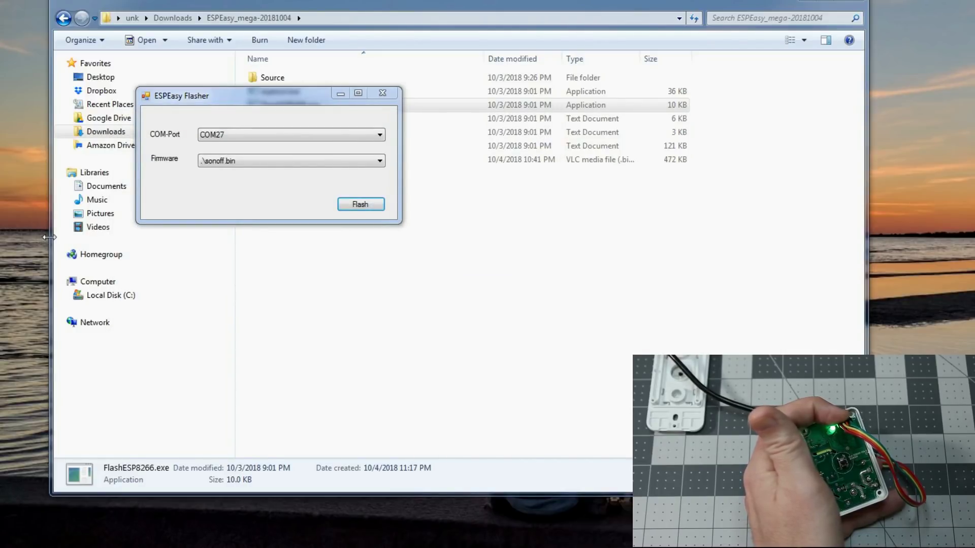
- Start a Termite serial session on COM27 at 115200 and enter 'back'
left_click(361, 204)
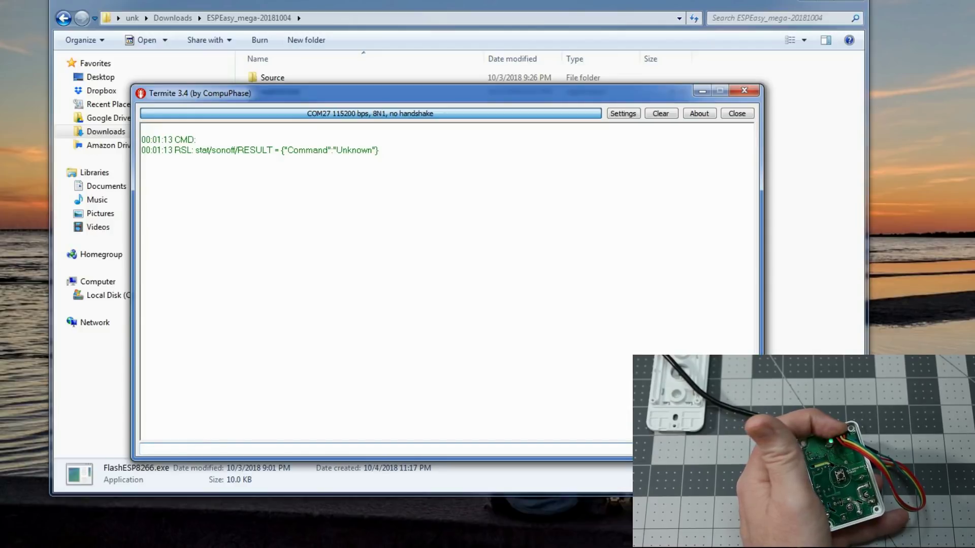
type("back")
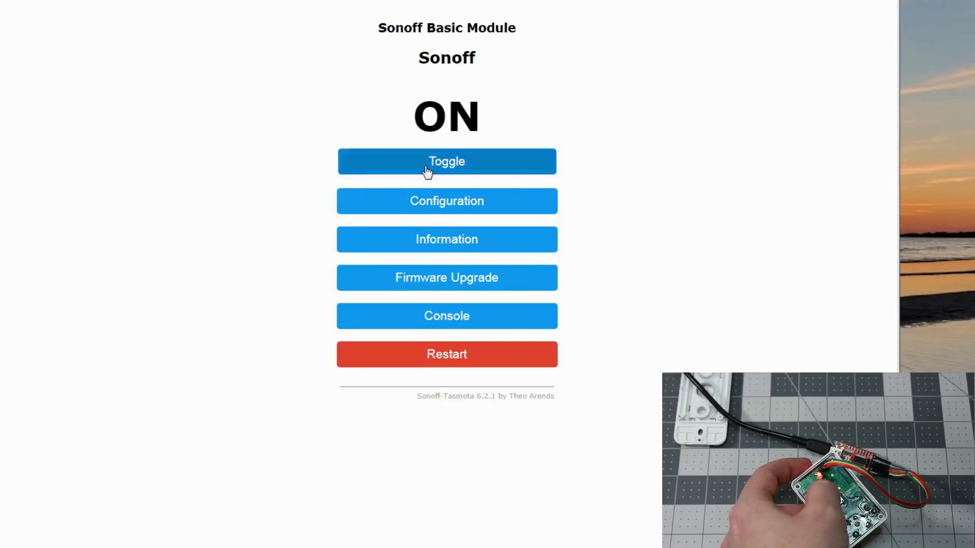
- Toggle the relay on and off from the Tasmota page, ending OFF
left_click(446, 161)
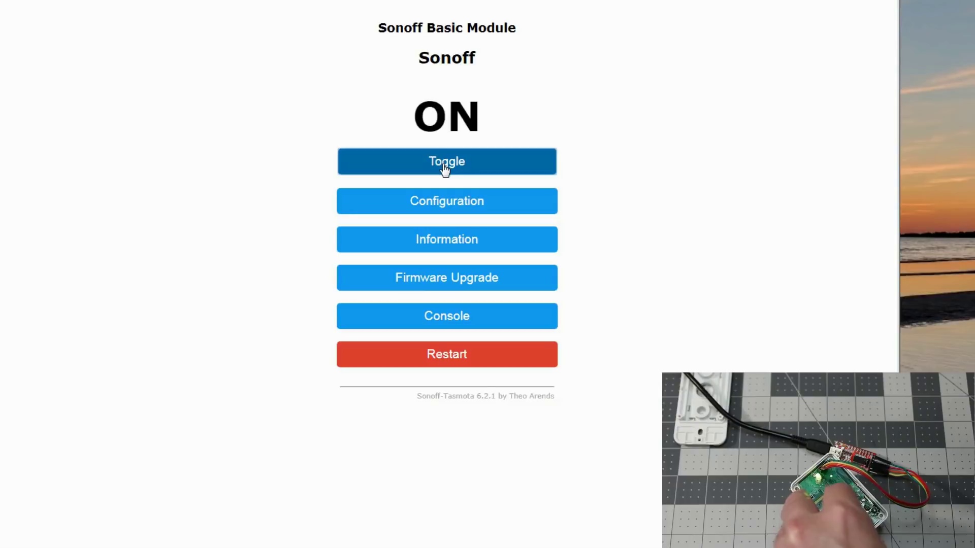
left_click(446, 161)
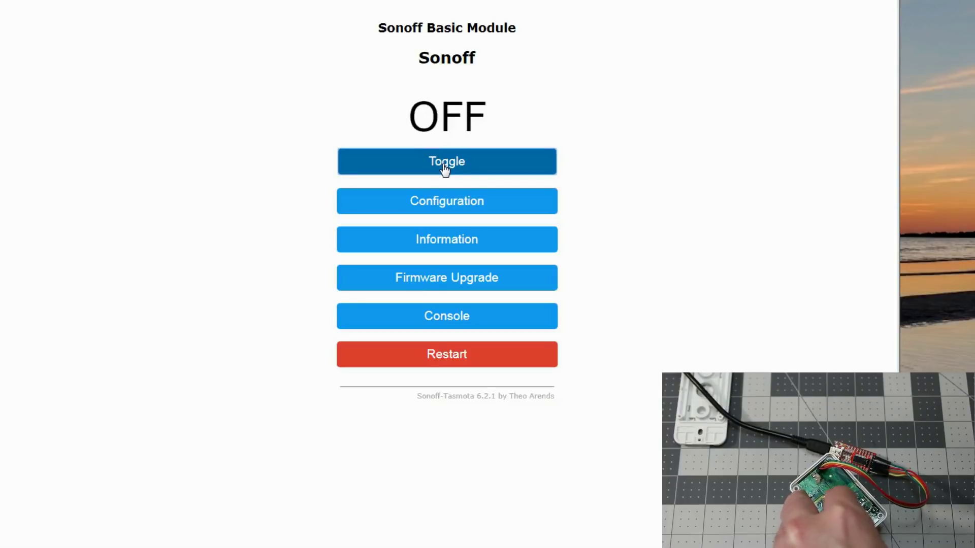
left_click(446, 161)
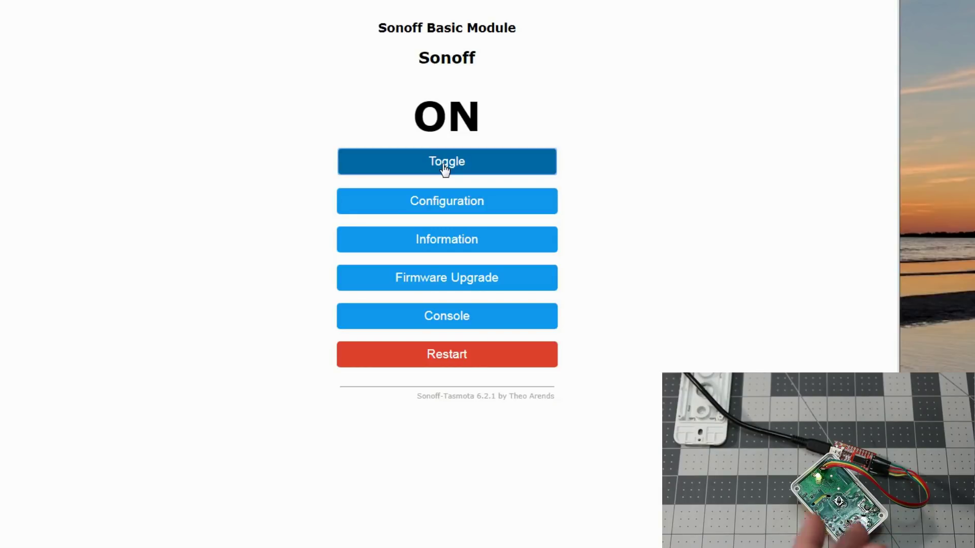
left_click(446, 160)
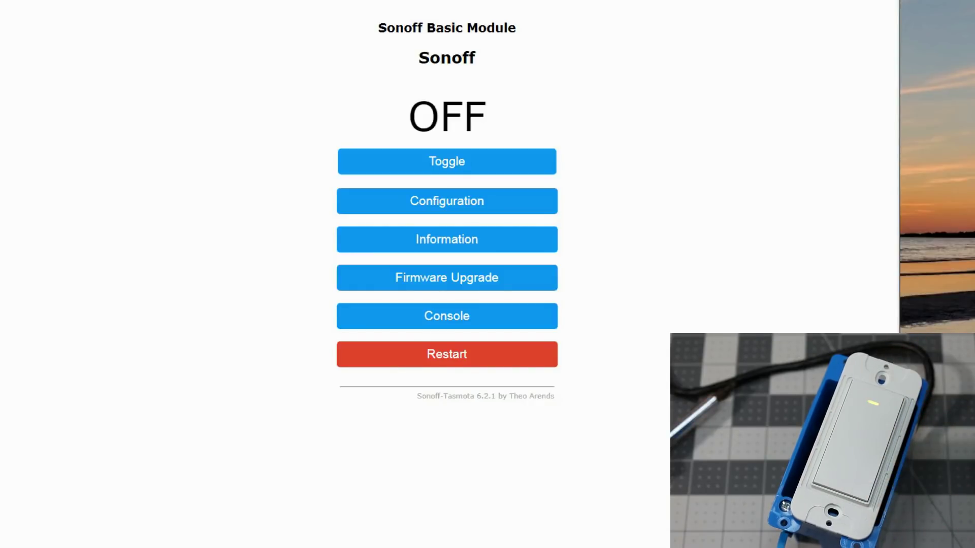
- Bring up the Home Assistant DevHome dashboard beside the KuLED Test YAML config
left_click(446, 161)
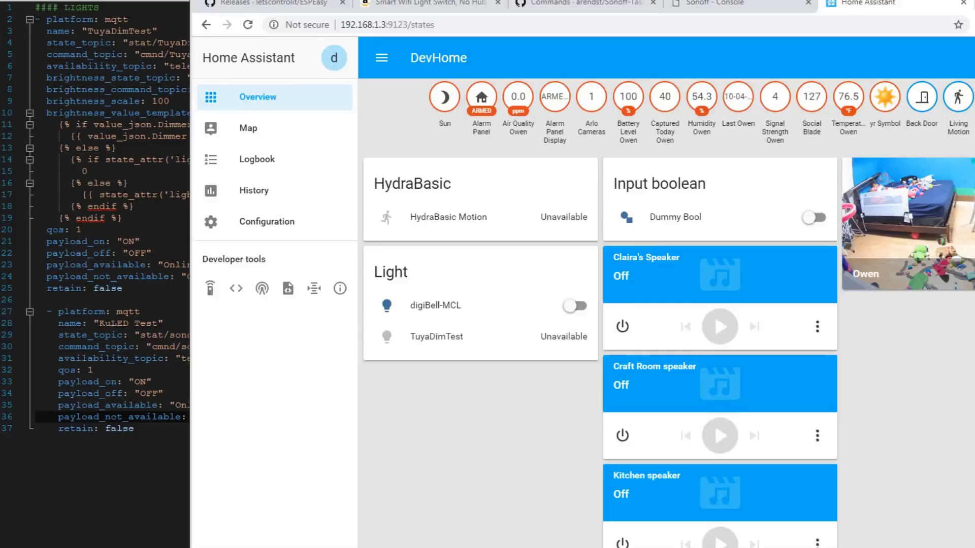
- Copy the KULED-1 topic from the Tasmota console log
left_click(730, 3)
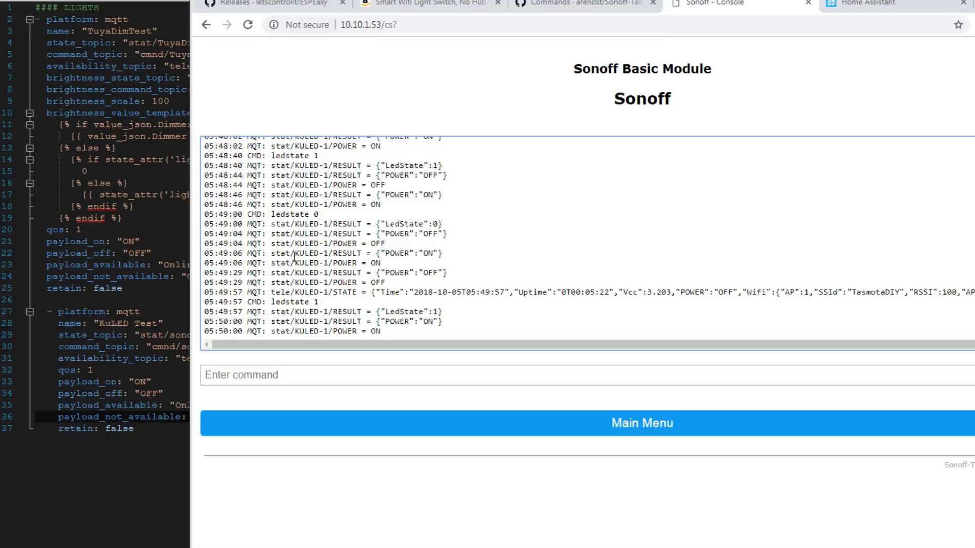
right_click(311, 253)
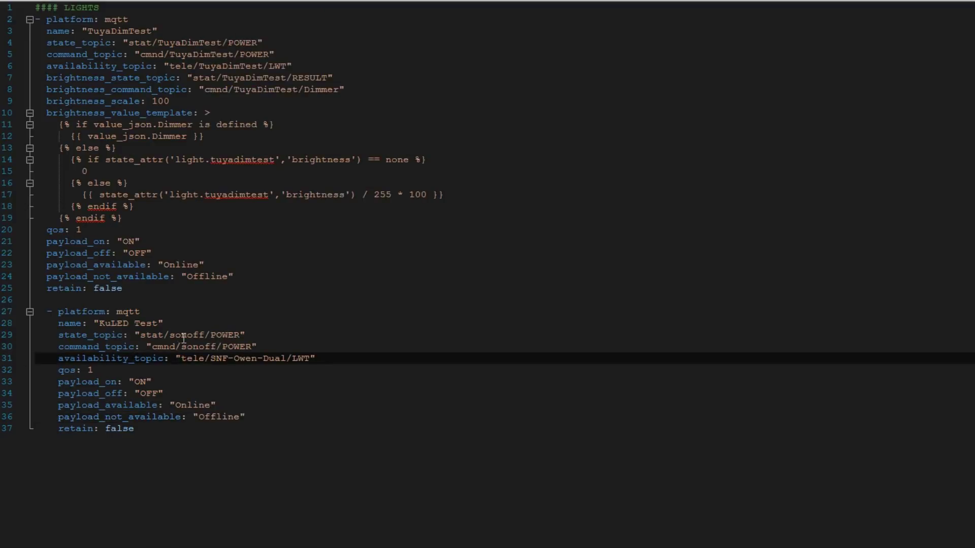
- Paste KULED-1 over 'sonoff' and 'SNF-Owen-Dual' in the state, command and availability topics
right_click(186, 334)
type("KULED-1")
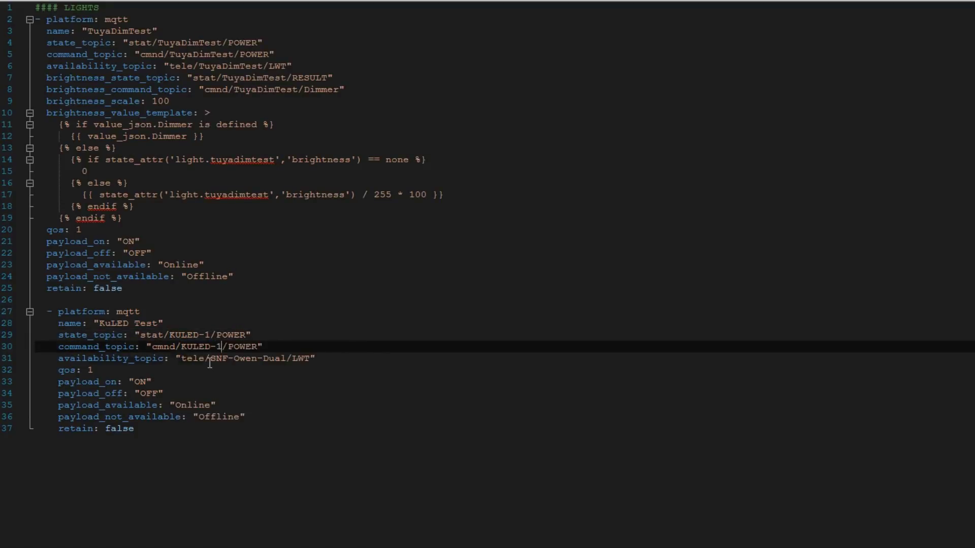
right_click(249, 358)
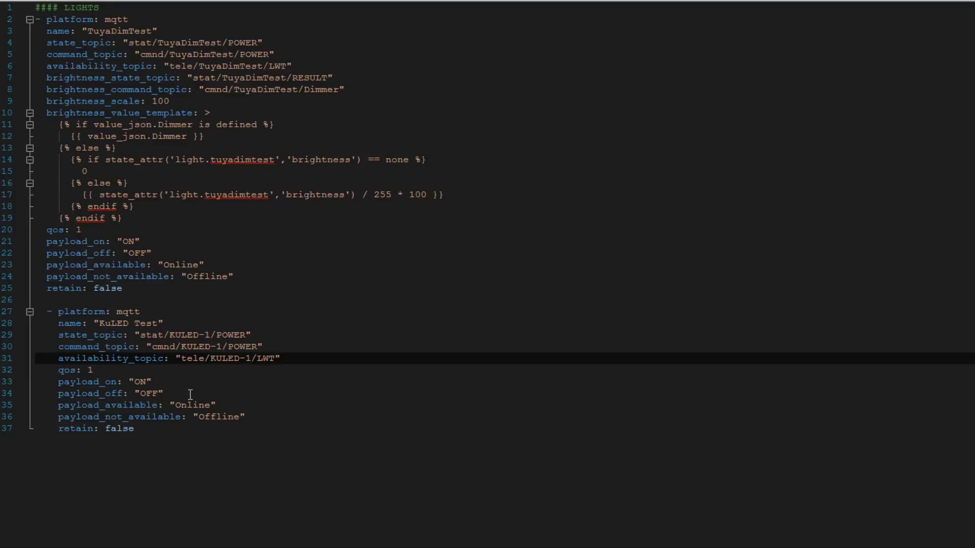
left_click(249, 359)
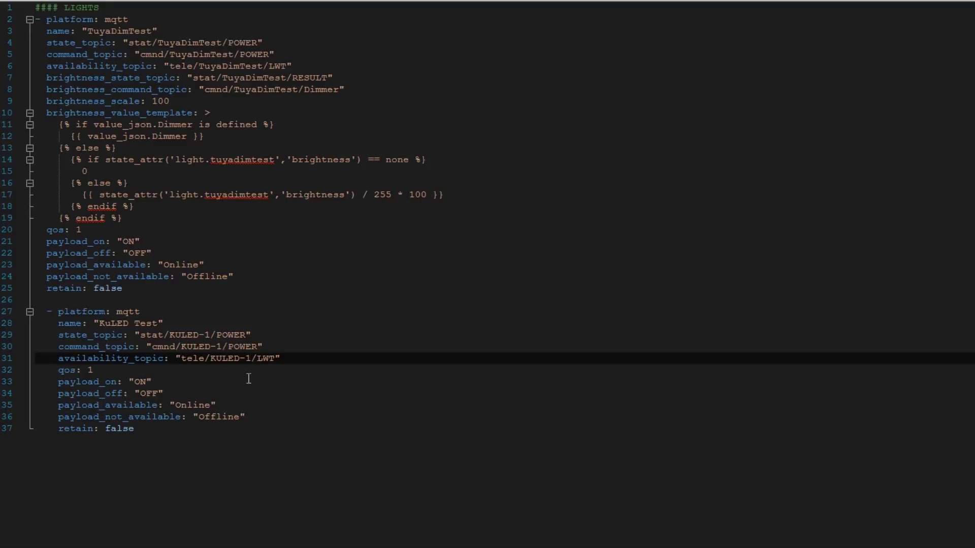
left_click(249, 359)
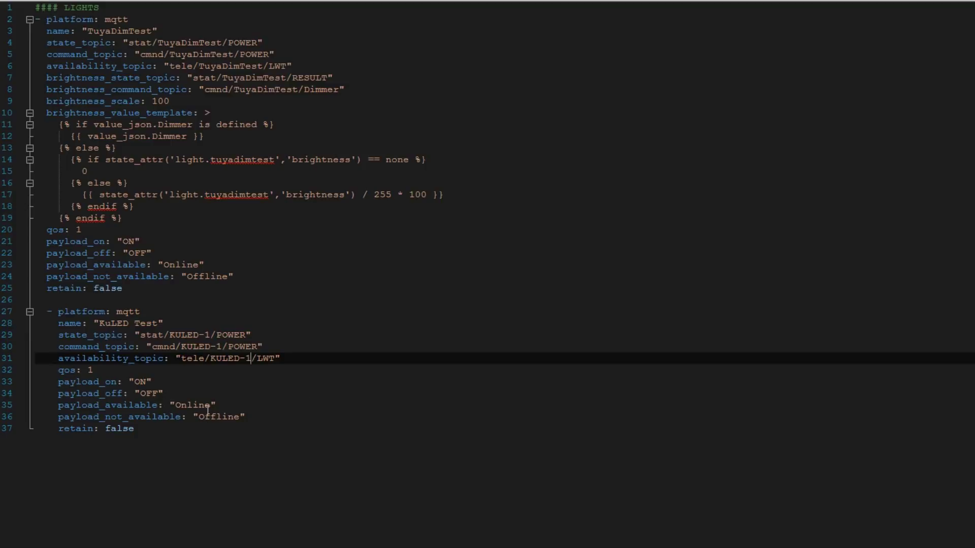
left_click(131, 429)
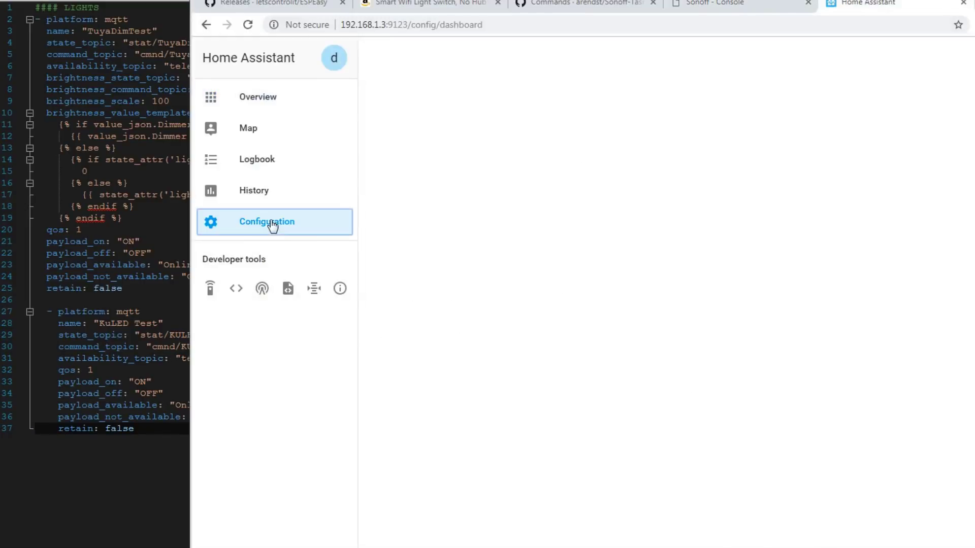
- Restart the Home Assistant server from Configuration > General
left_click(266, 222)
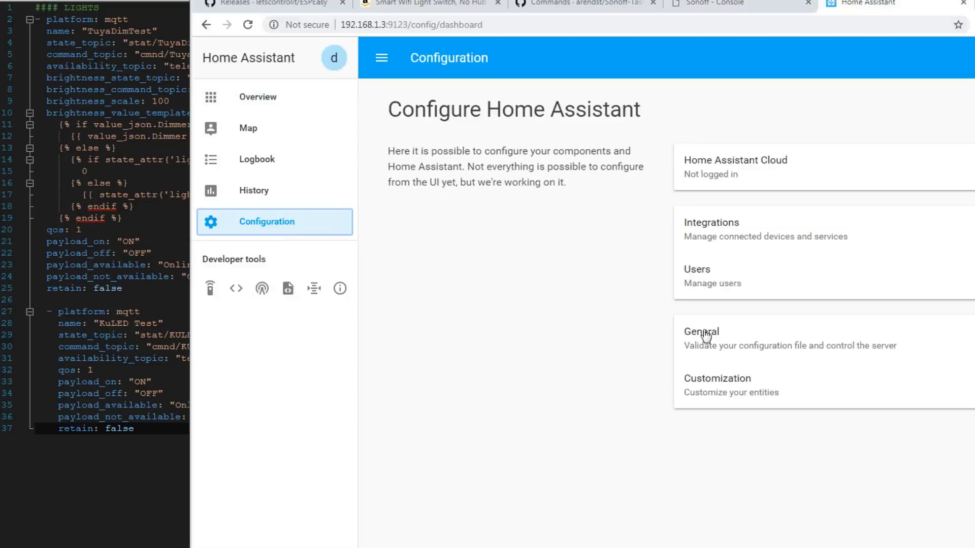
left_click(701, 331)
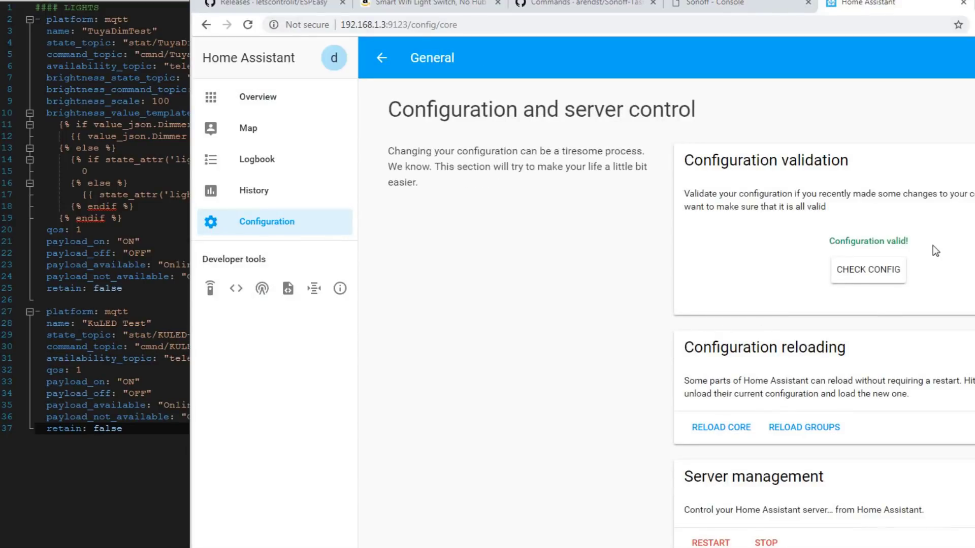
mouse_move(822, 267)
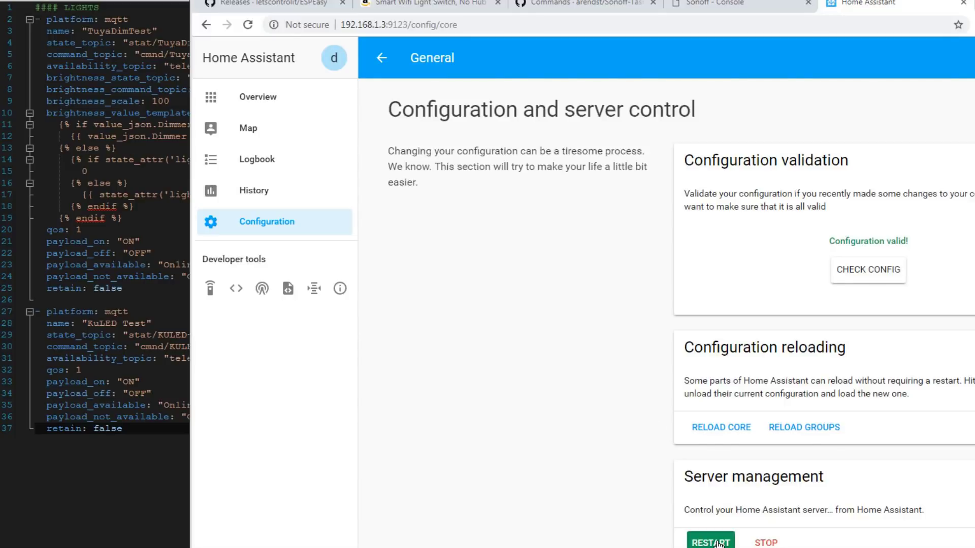
left_click(257, 97)
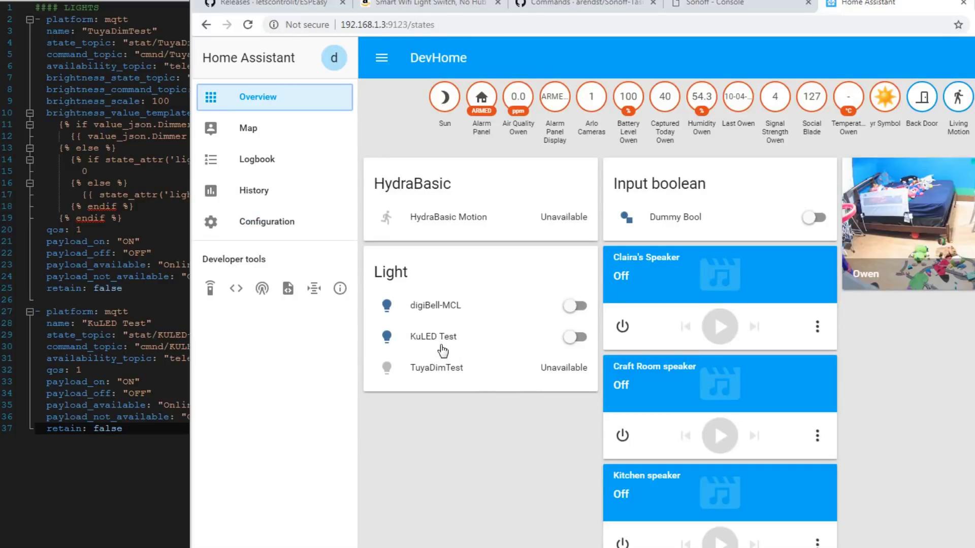
mouse_move(438, 346)
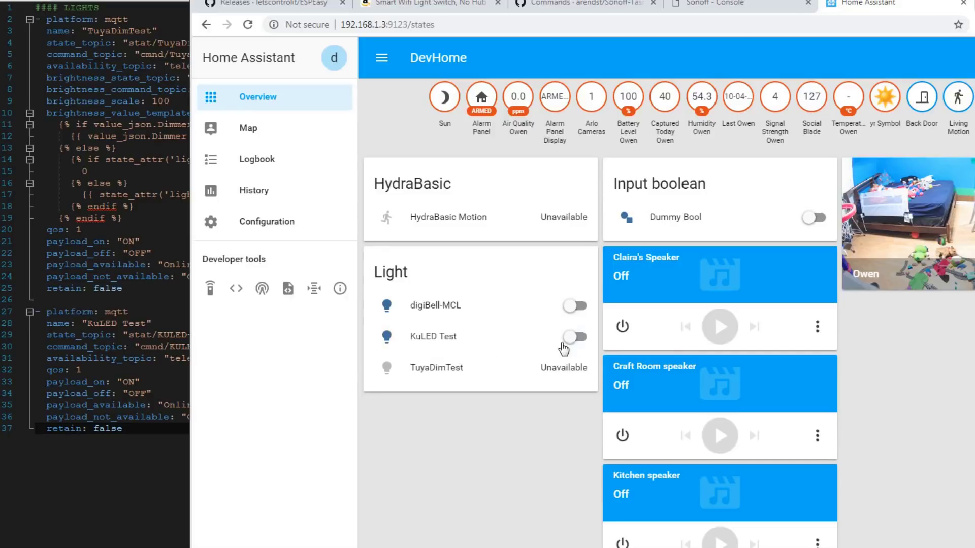
- Toggle the KuLED Test light on, off and back on from the dashboard
left_click(573, 336)
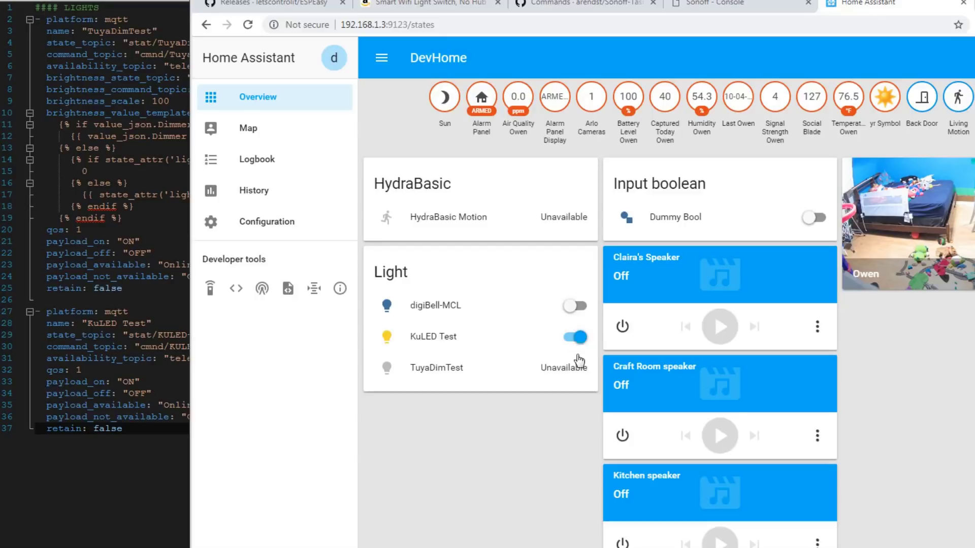
left_click(572, 337)
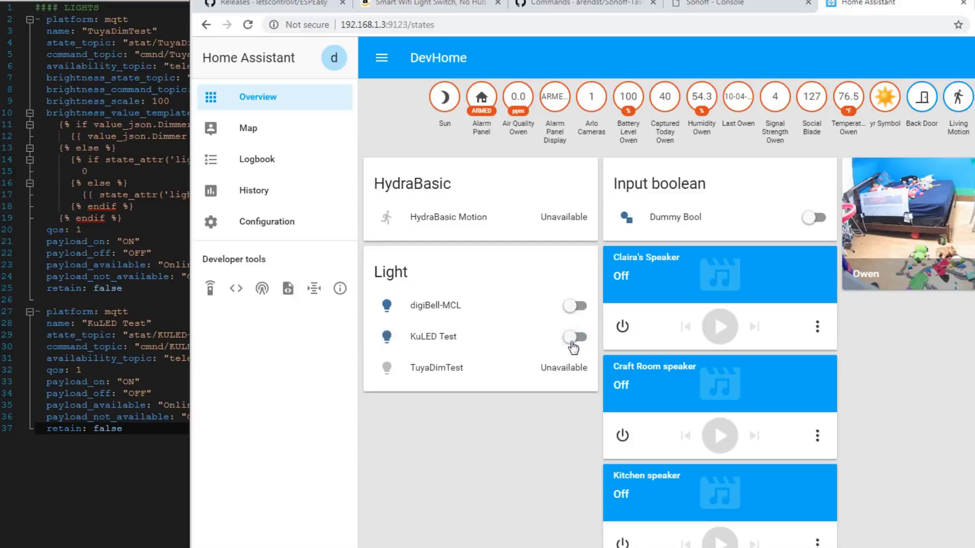
left_click(573, 336)
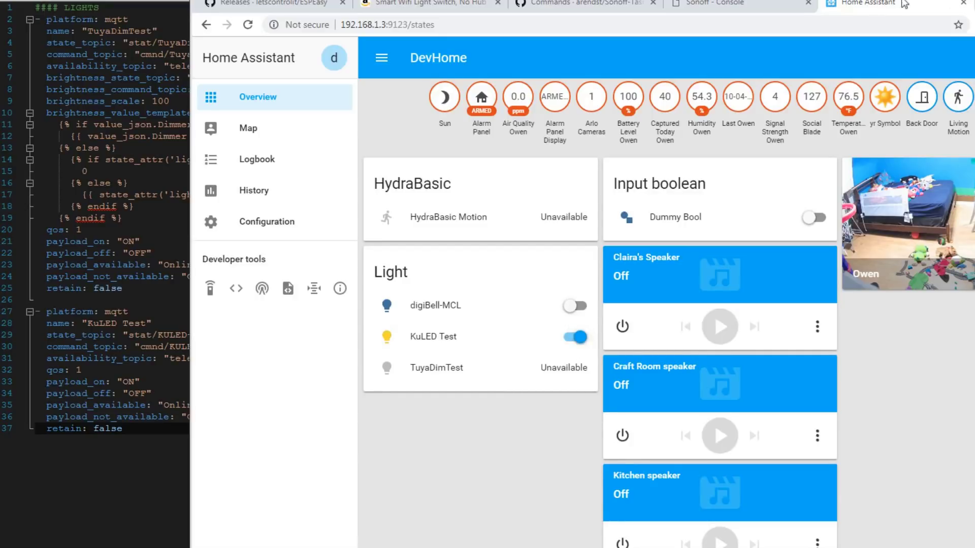
left_click(720, 3)
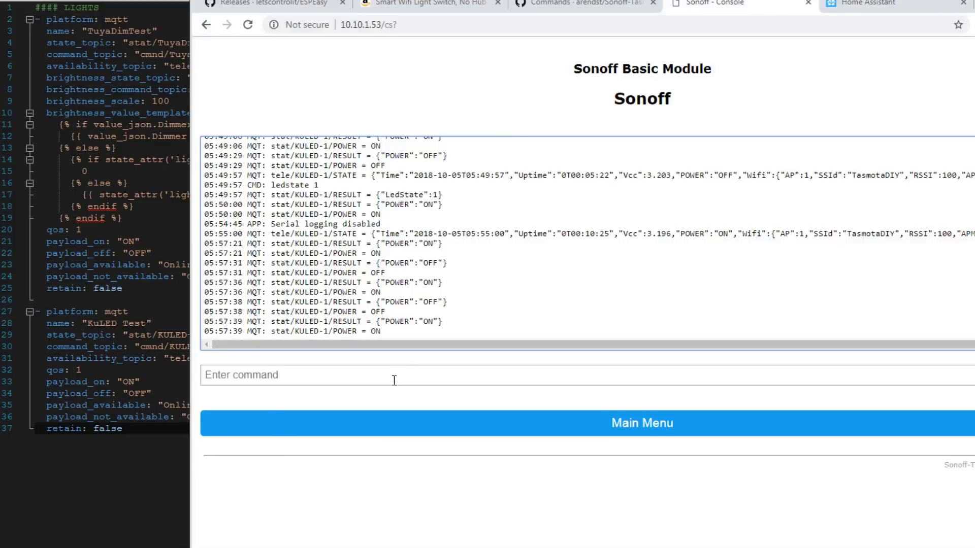
- Type the 'powerretain' command into the Tasmota console's command field
type("powerret")
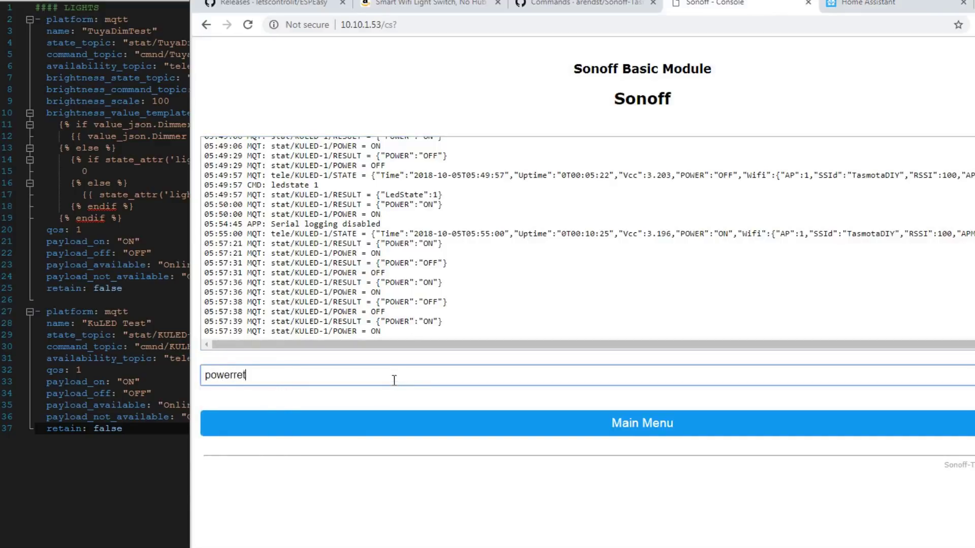
type("ain")
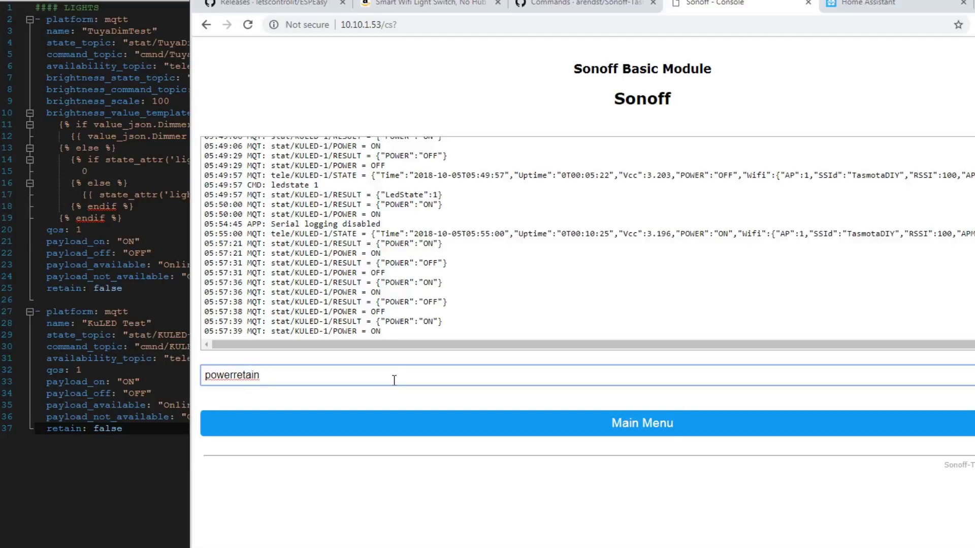